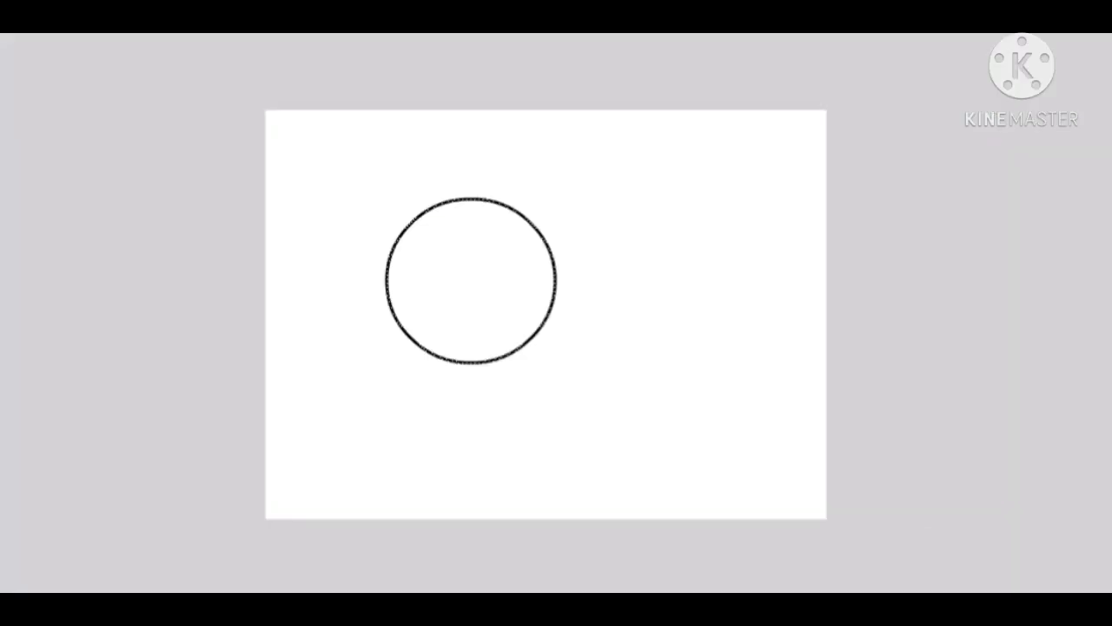
Bring up the context menu for Layer 1 to add a motion guide
left_click(472, 279)
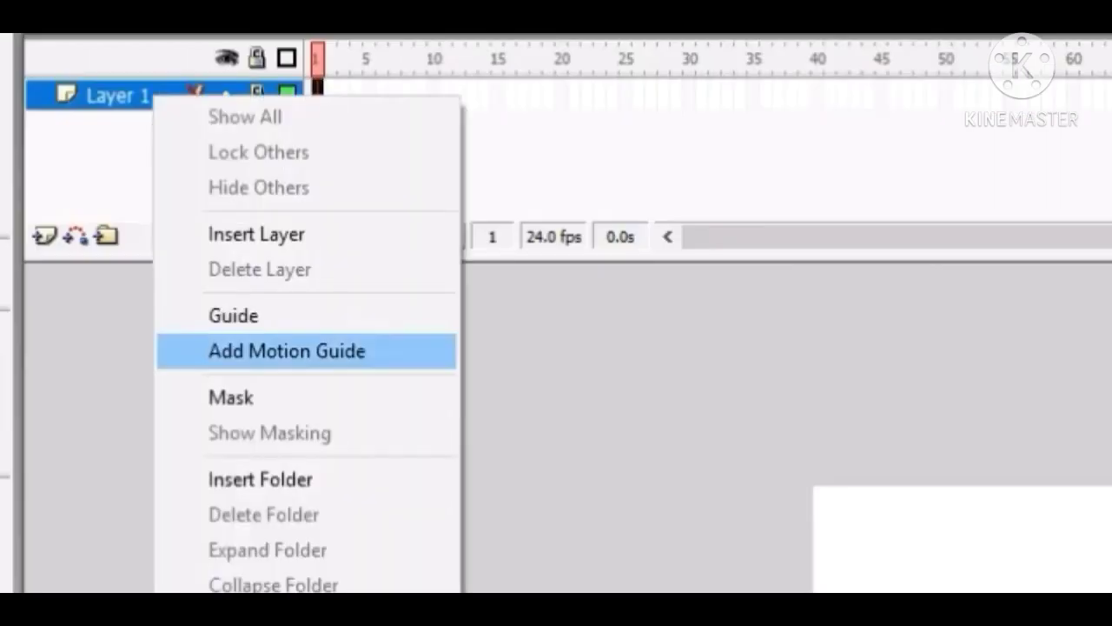
Draw a small circle for the ball at the tip of the back-swung arm with the Oval tool
left_click(285, 351)
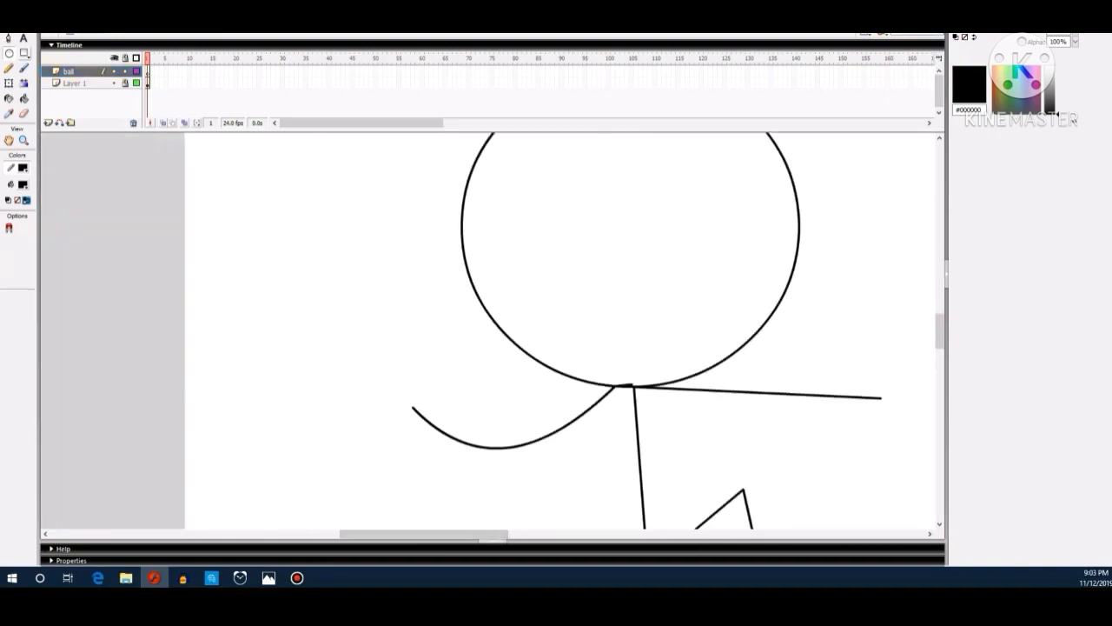
left_click_drag(417, 338, 455, 422)
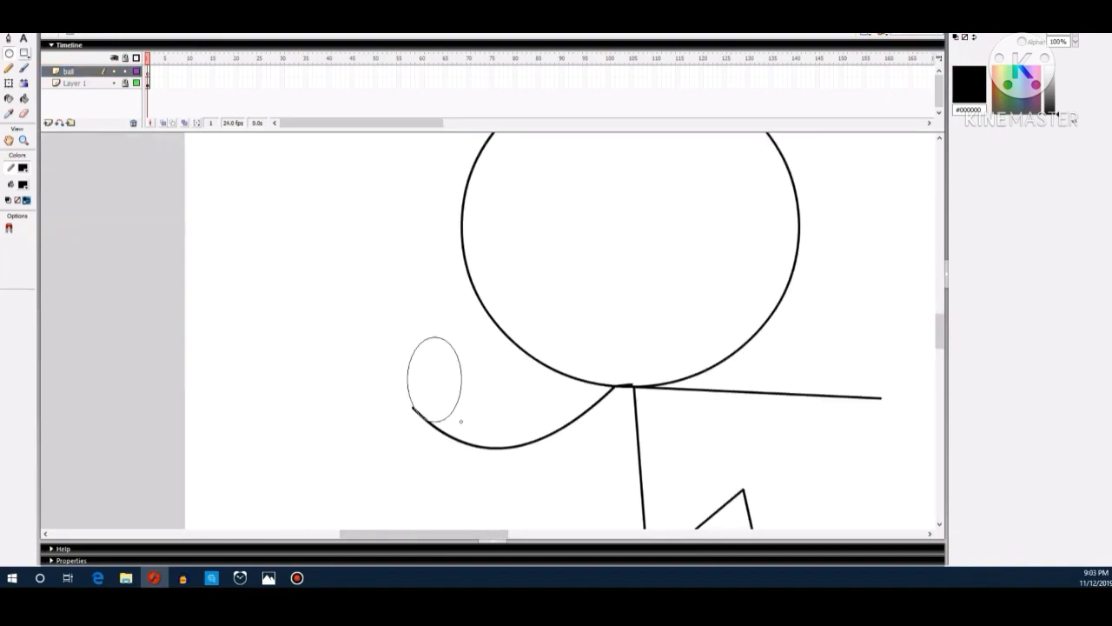
left_click(434, 379)
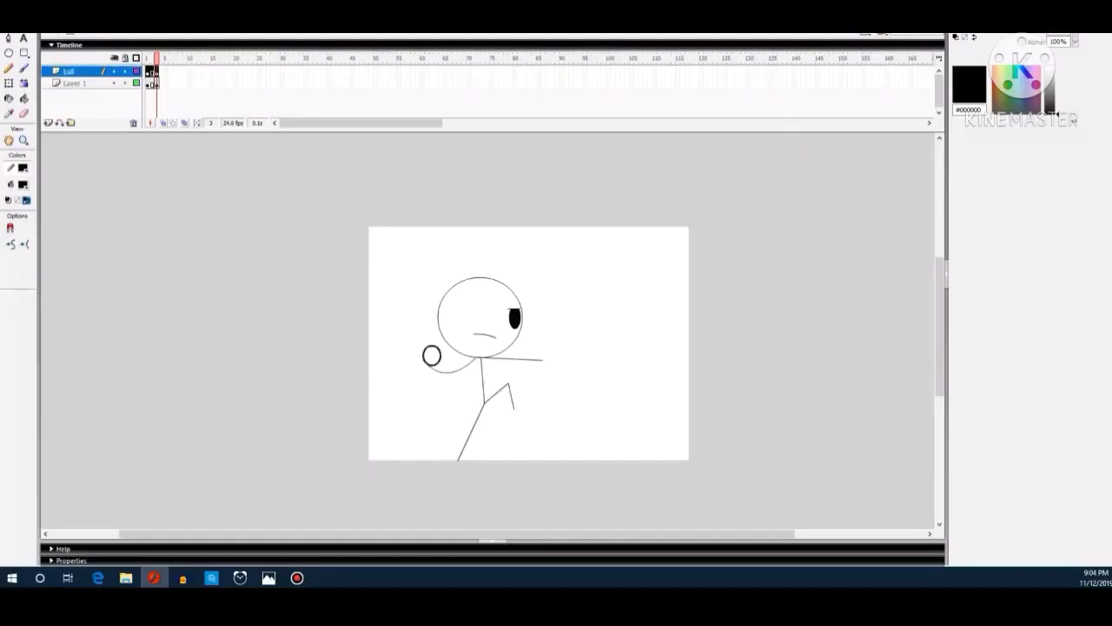
Curve the front arm downward and move the ball with the back arm into the new wind-up position
left_click(79, 83)
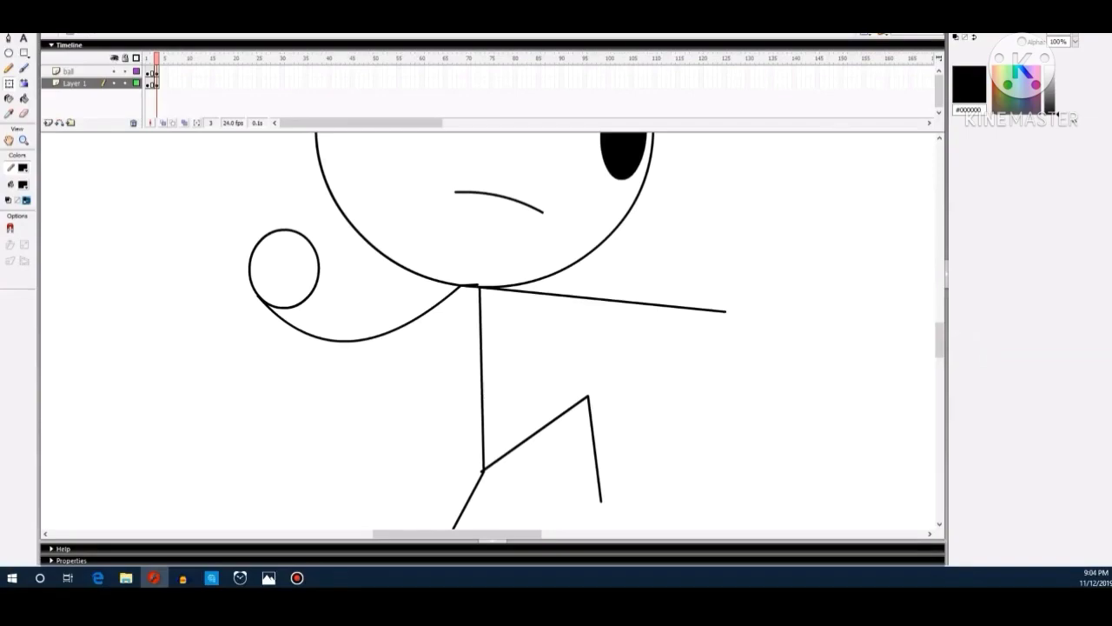
left_click_drag(588, 398, 714, 422)
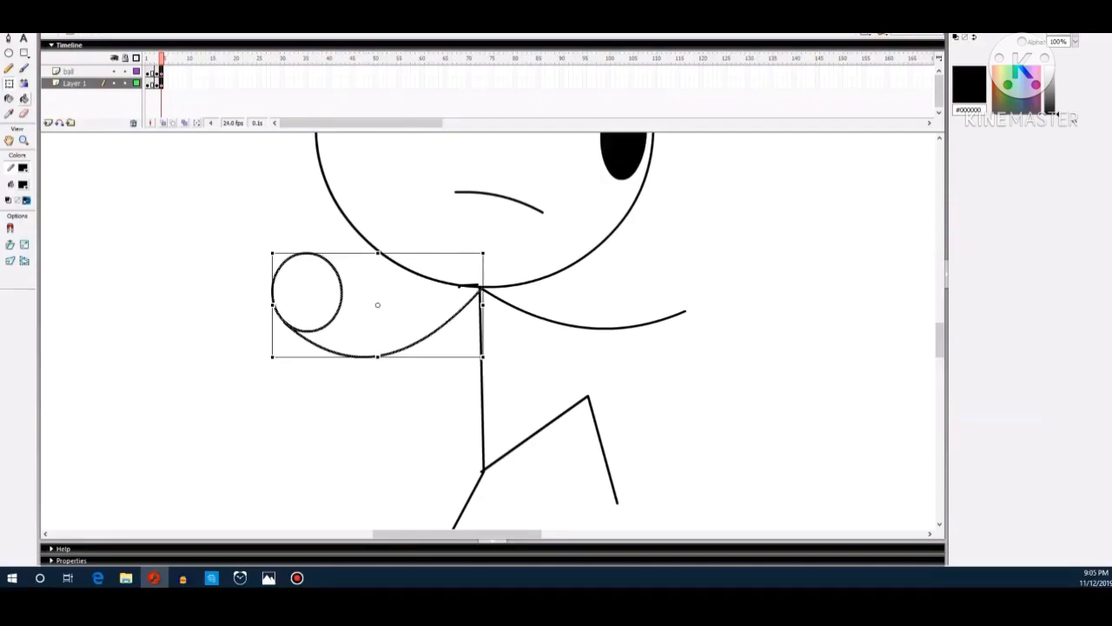
left_click_drag(483, 261, 470, 228)
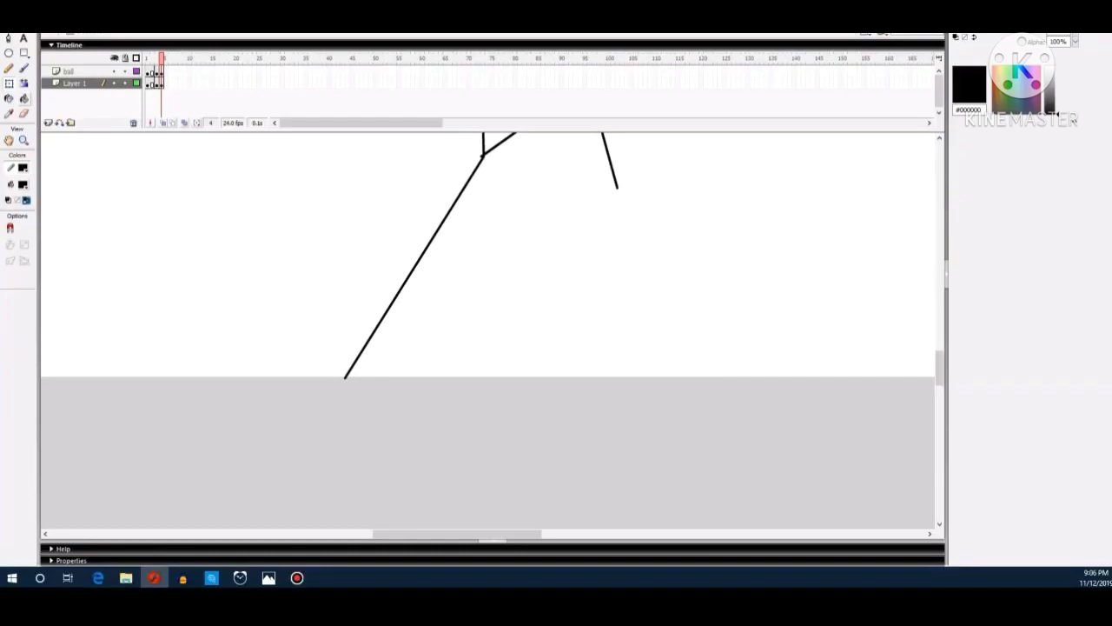
Drag the leg endpoints so the back leg stretches further out for the wind-up pose
left_click(73, 83)
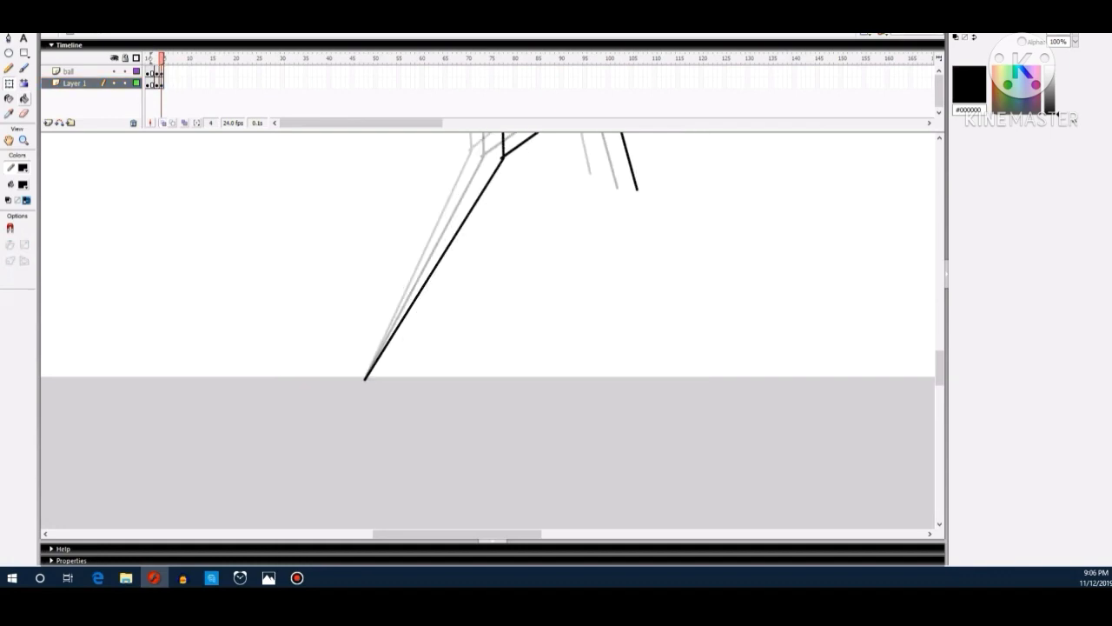
left_click(73, 83)
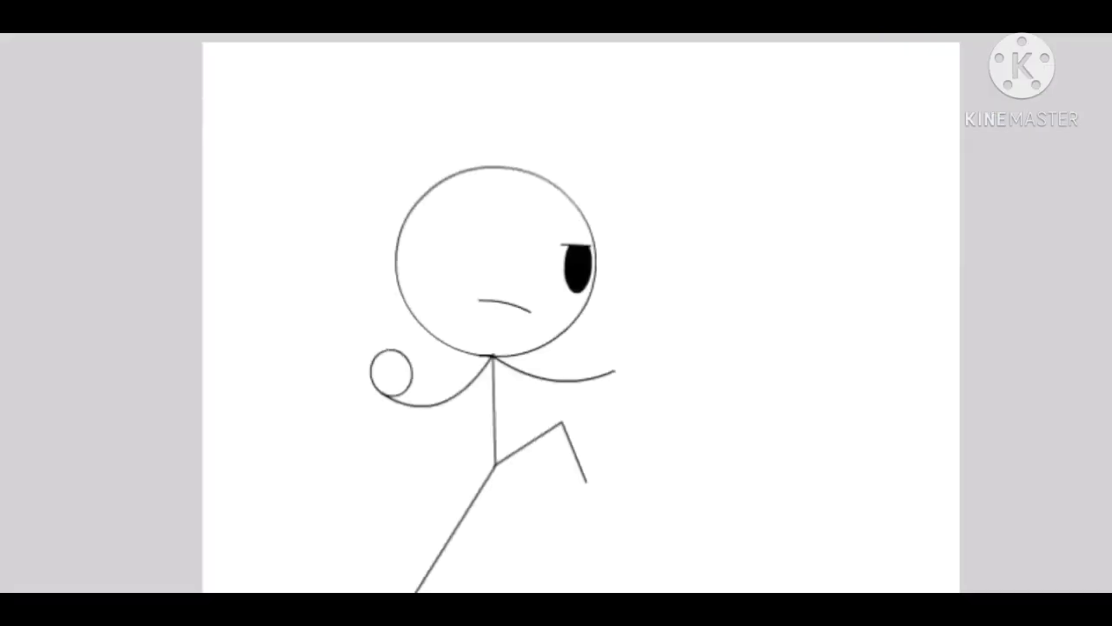
Insert a new keyframe and reposition the legs into a forward-leaning stance
right_click(160, 59)
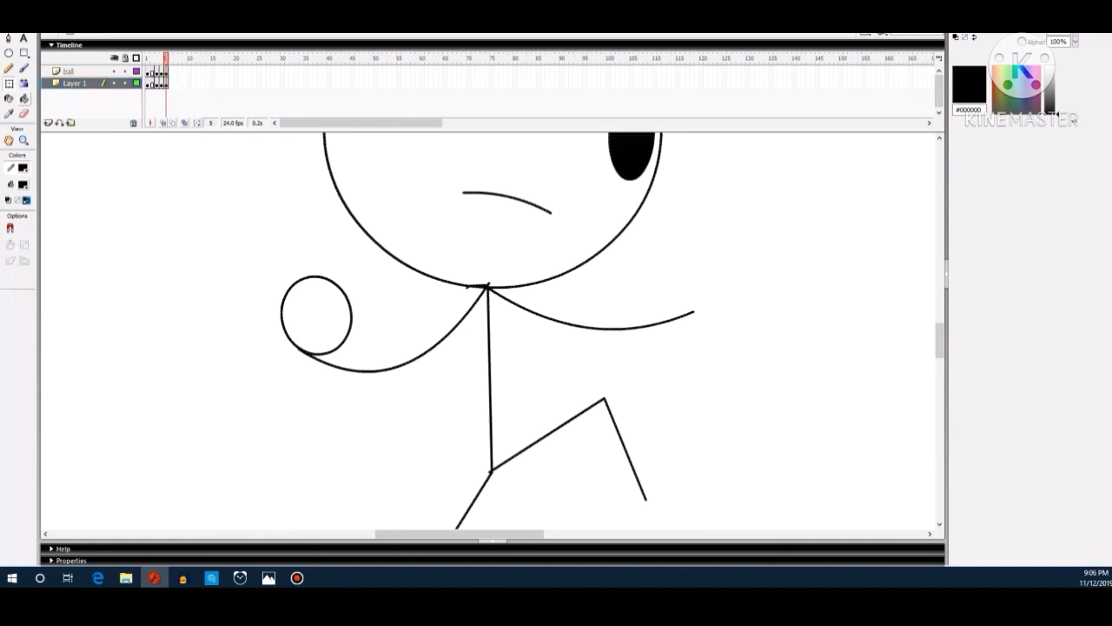
scroll("down", 3)
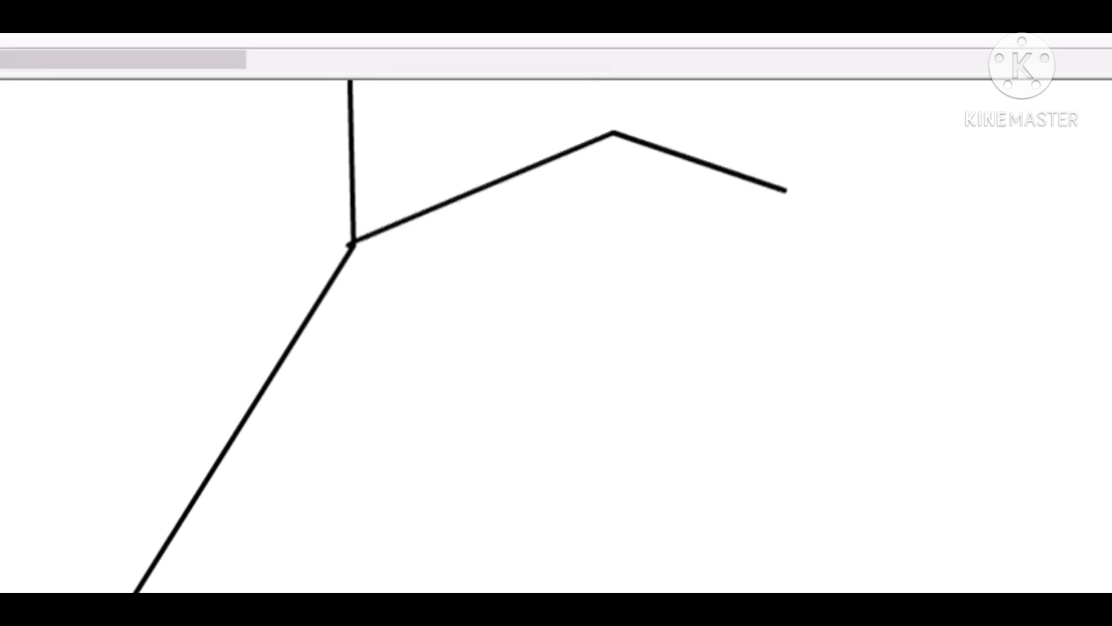
left_click_drag(612, 111, 886, 334)
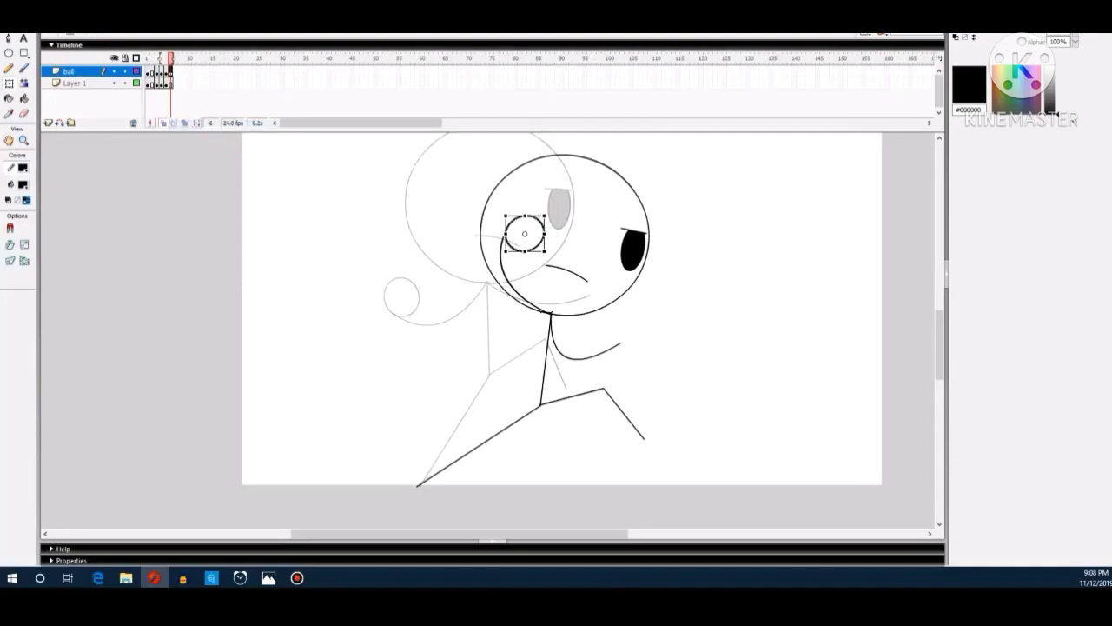
Select the ball and move it up in front of the stickman's face
left_click(76, 84)
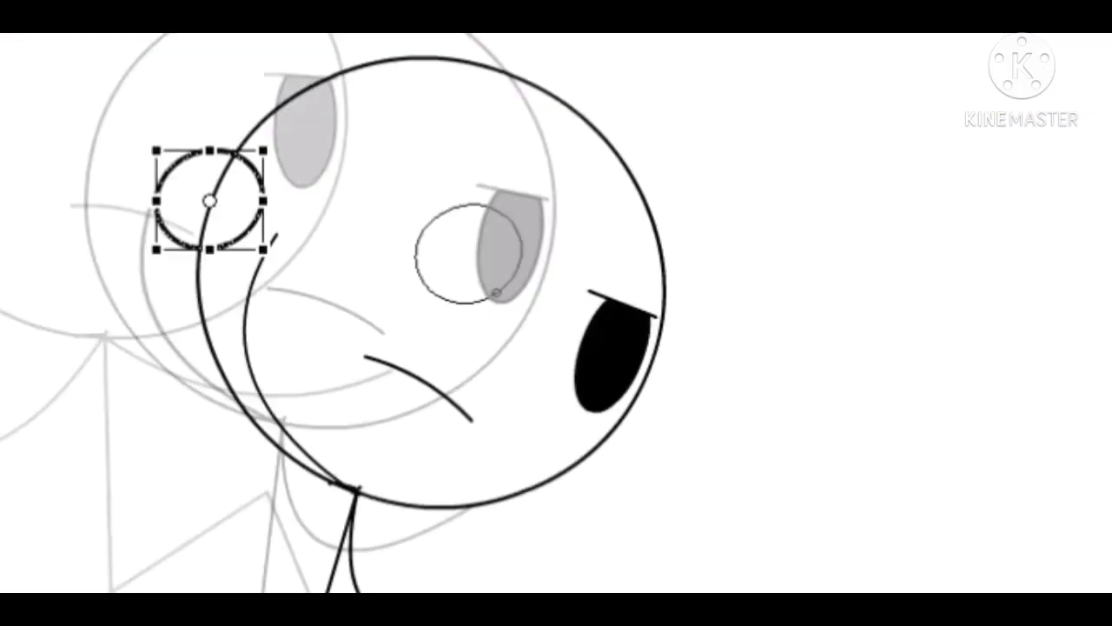
left_click_drag(207, 202, 462, 276)
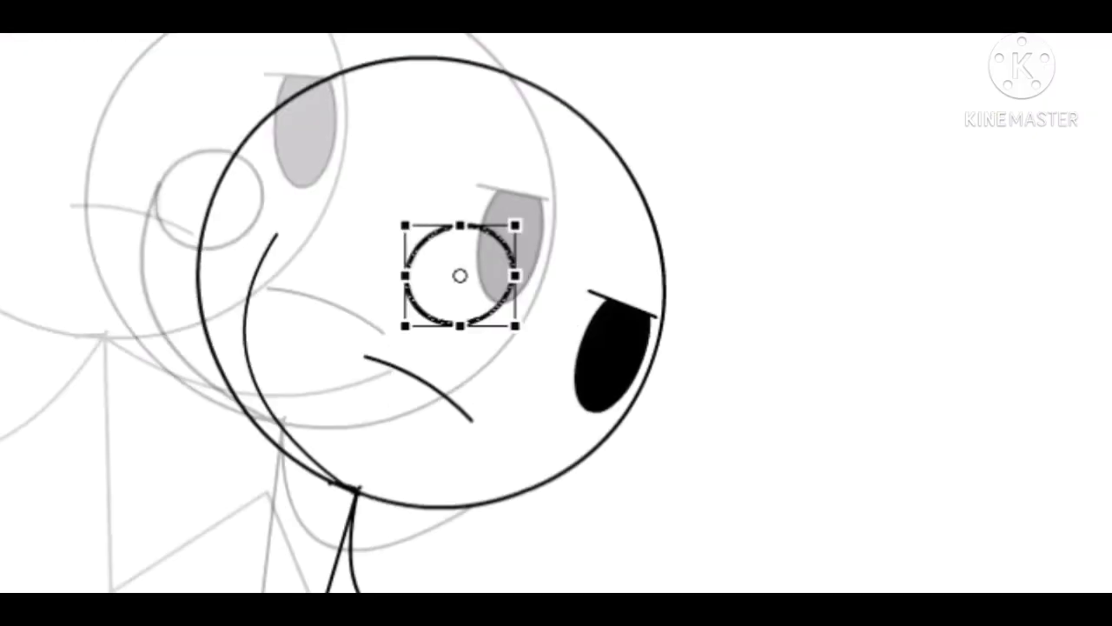